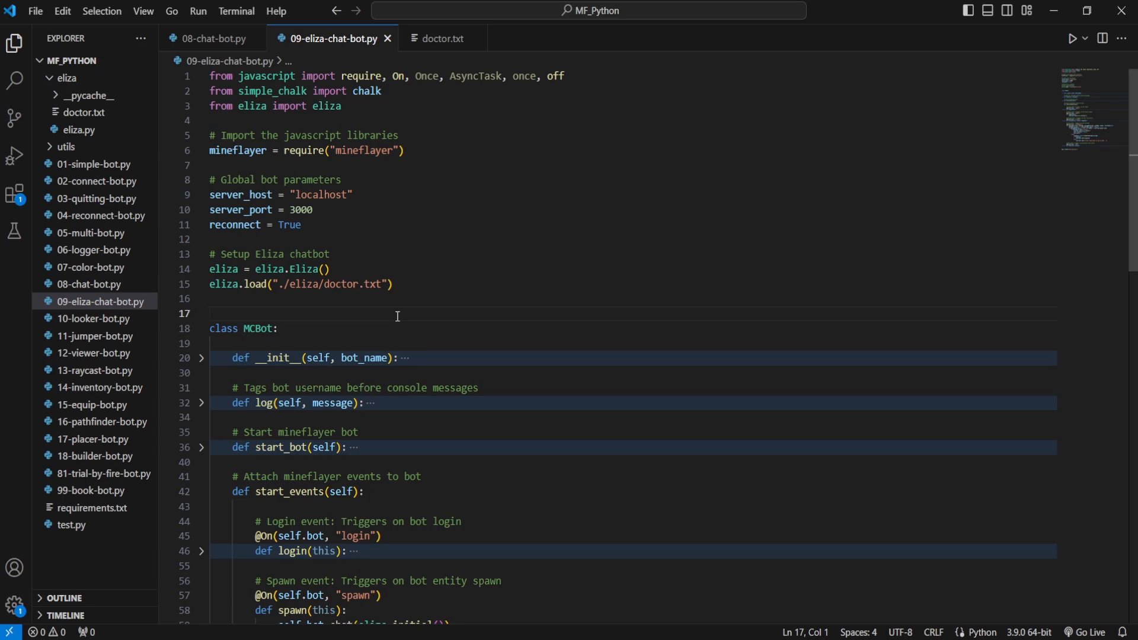
mouse_move(328, 314)
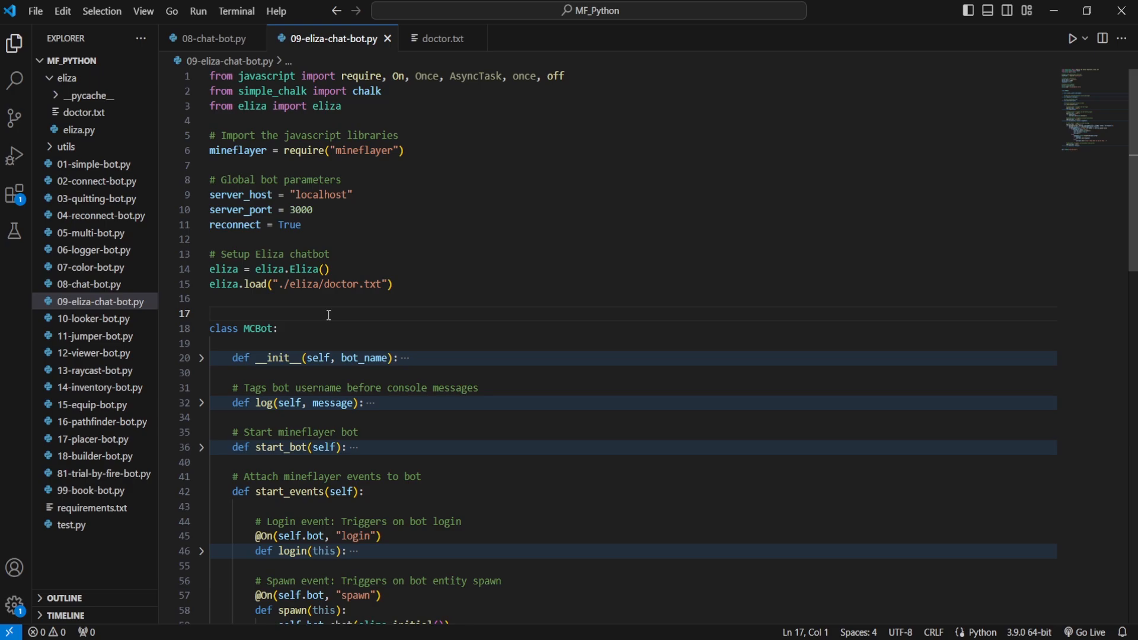
Step: Compare the basic bot with the ELIZA script, noting doctor.txt loading and eliza.py's GitHub link
click(211, 38)
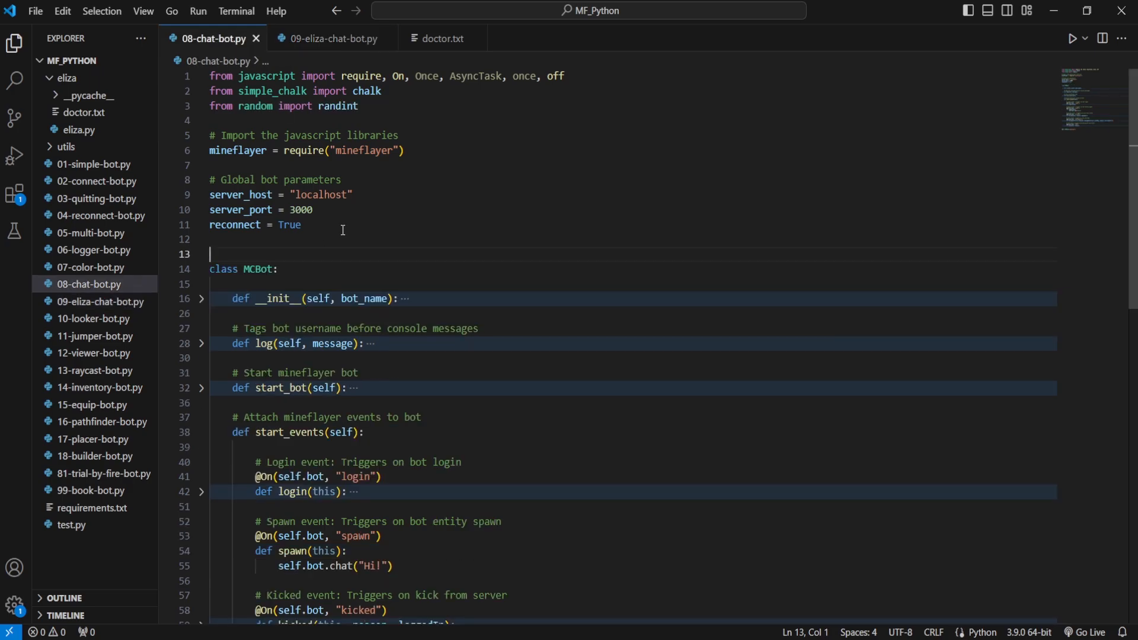
mouse_move(362, 256)
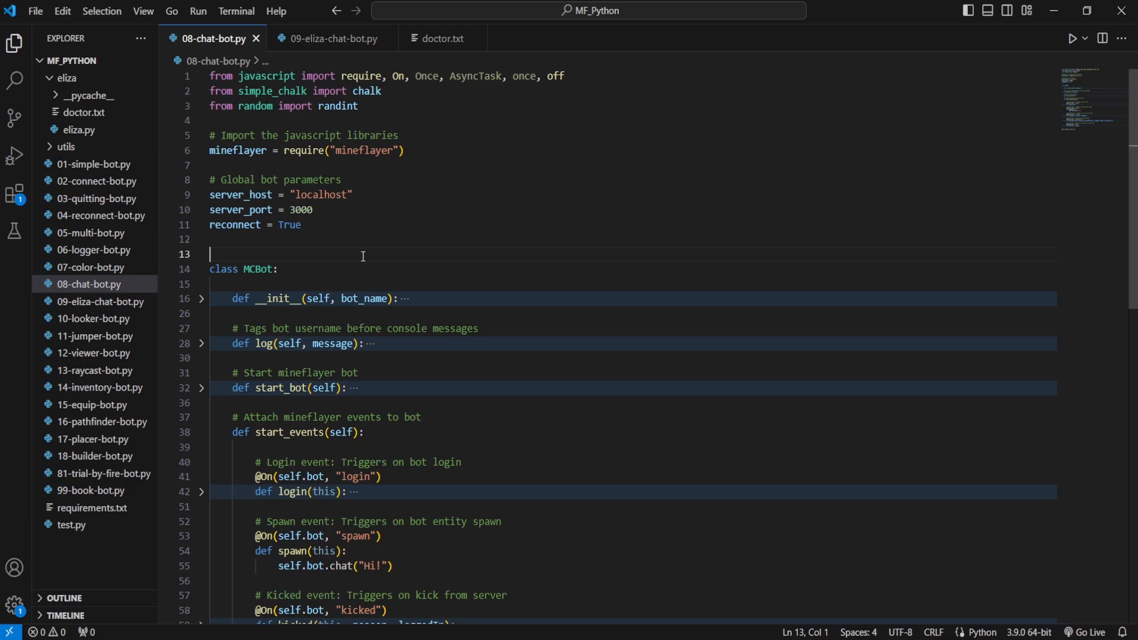
click(331, 38)
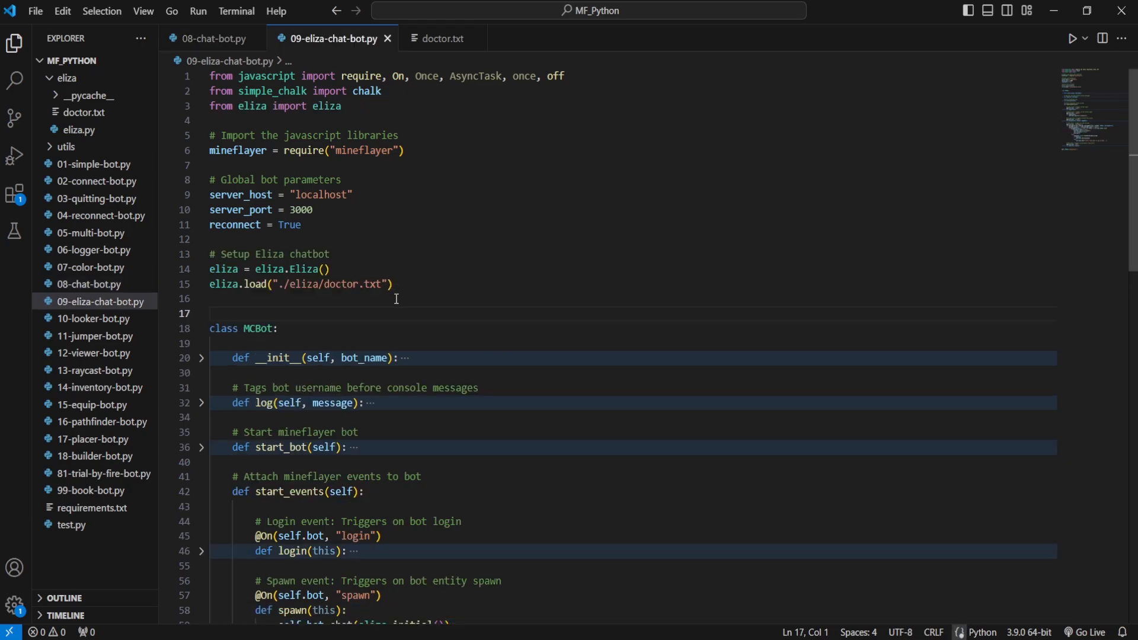
drag(210, 269, 392, 284)
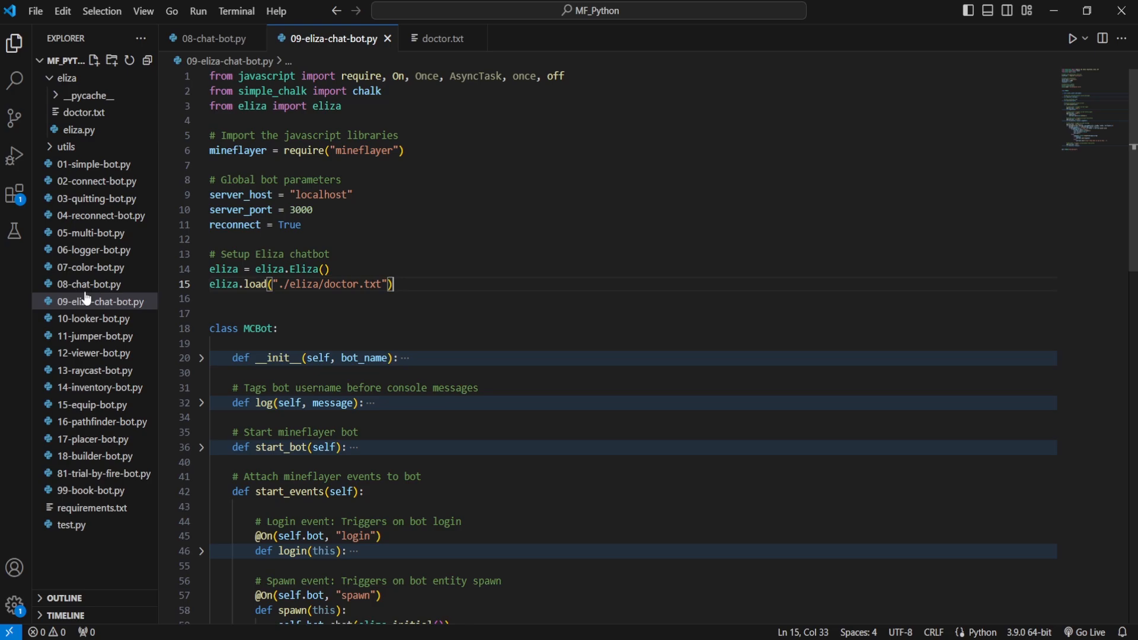
click(66, 77)
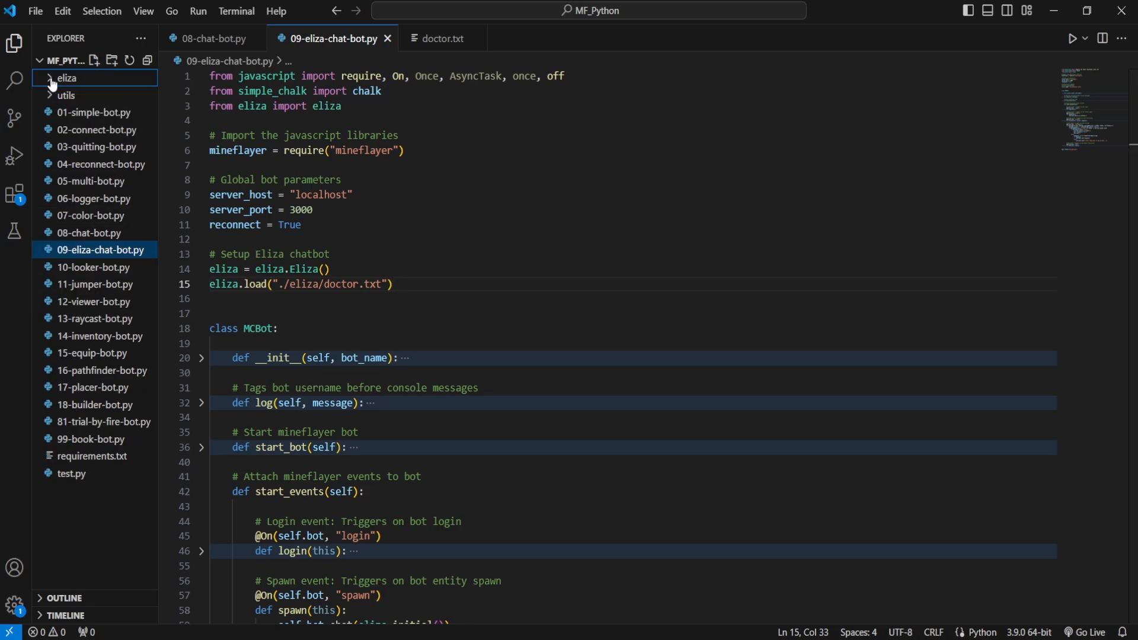
click(67, 78)
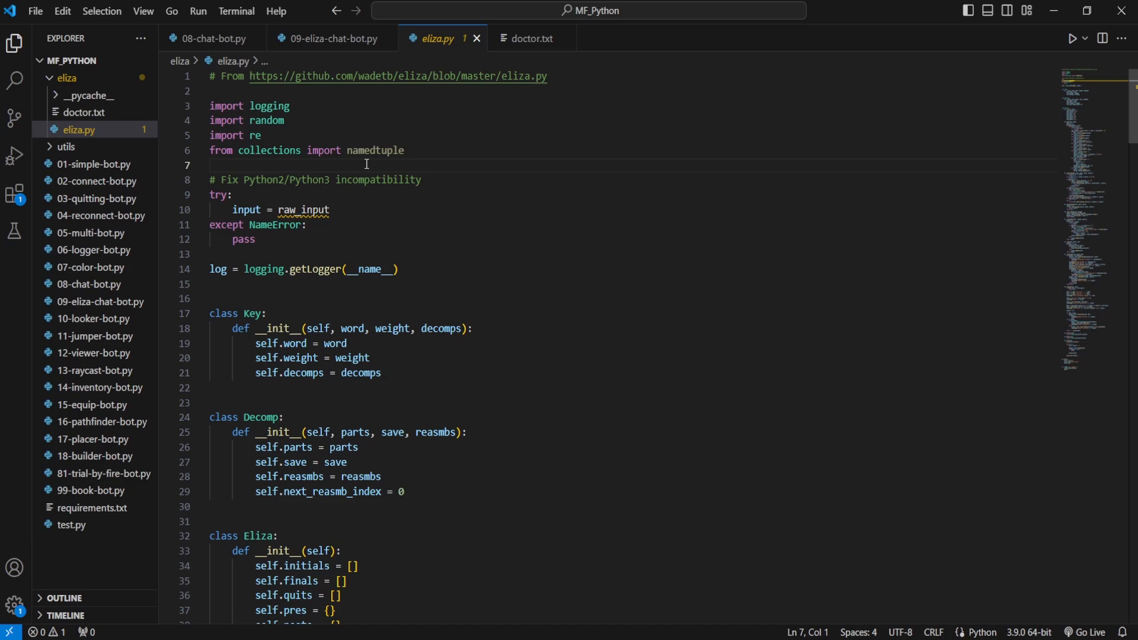
drag(255, 76, 548, 75)
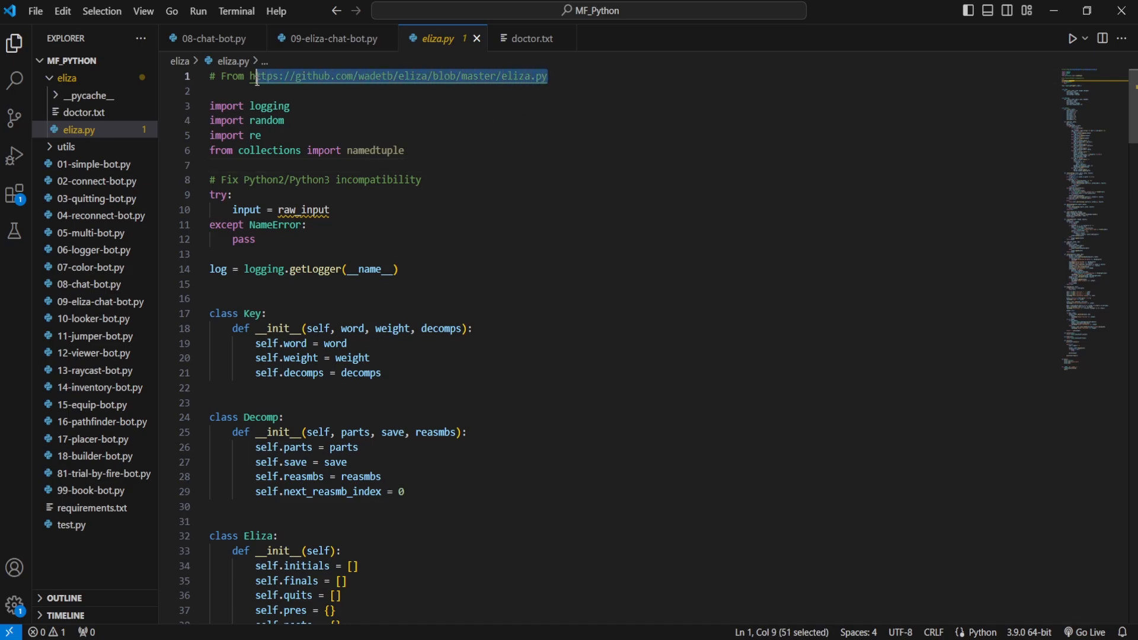
Step: Review the doctor.txt conversation script and eliza.py's raw_input compatibility fix
click(530, 39)
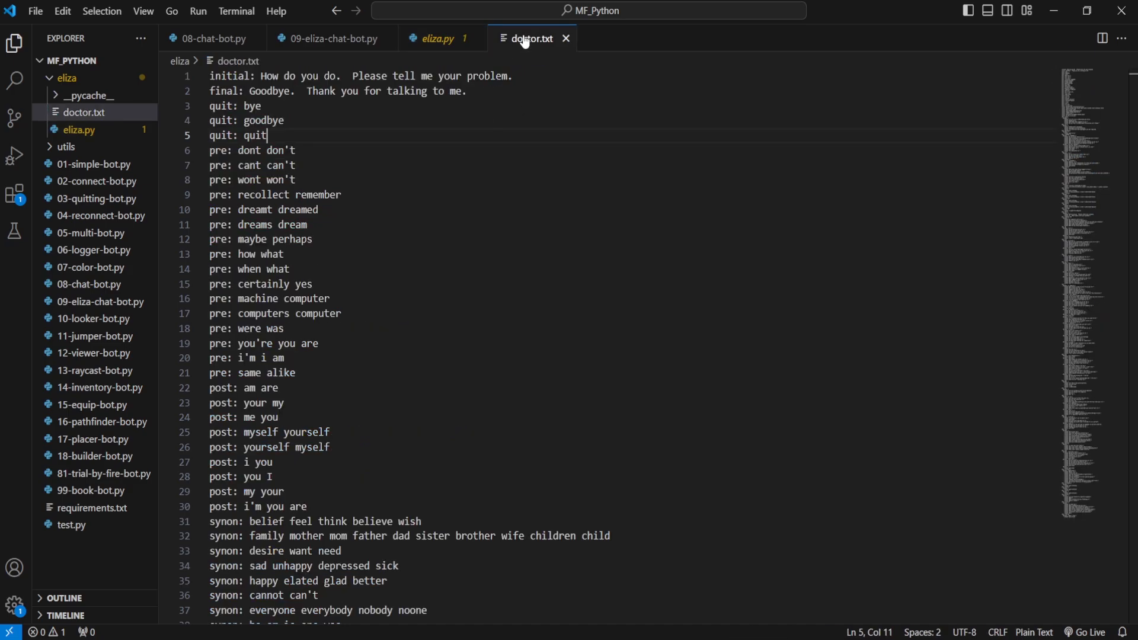
click(294, 150)
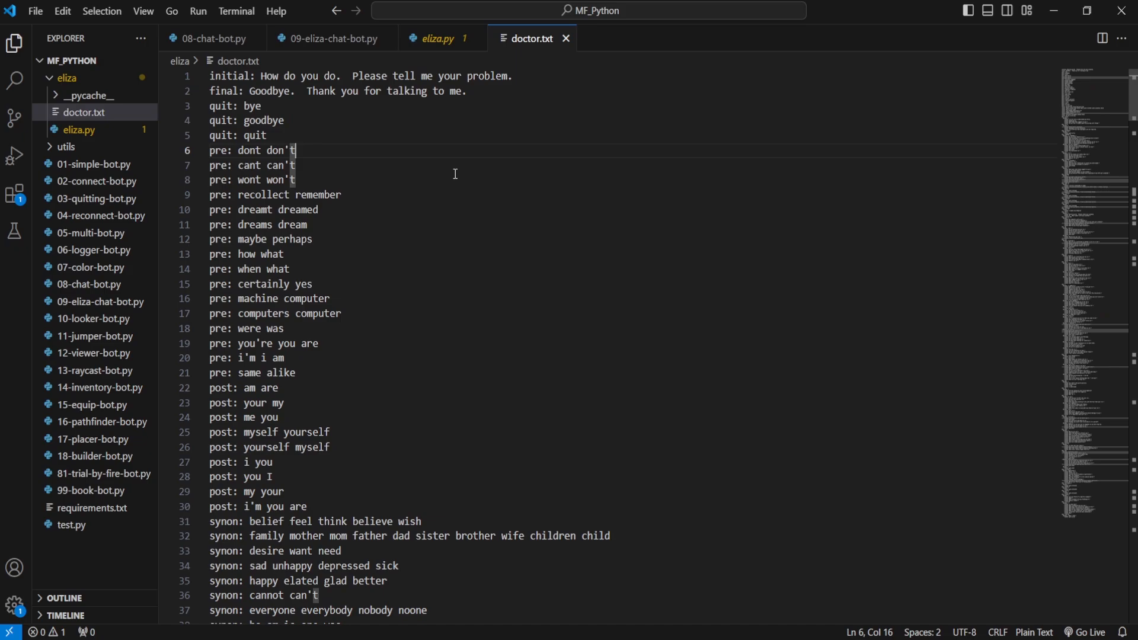
scroll(down, 3)
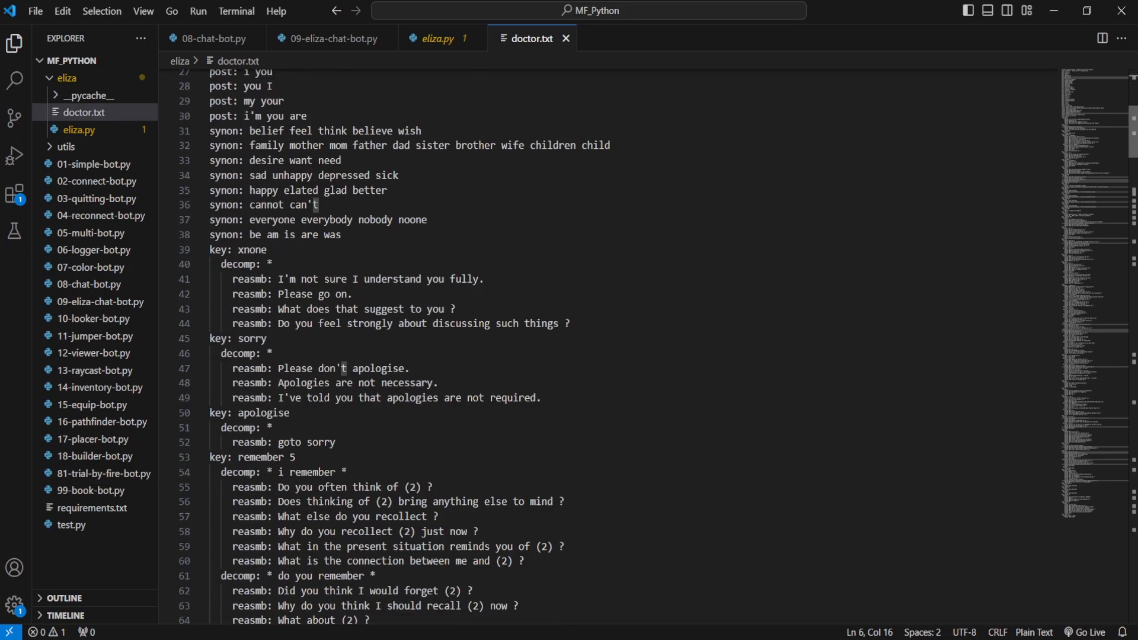
click(438, 38)
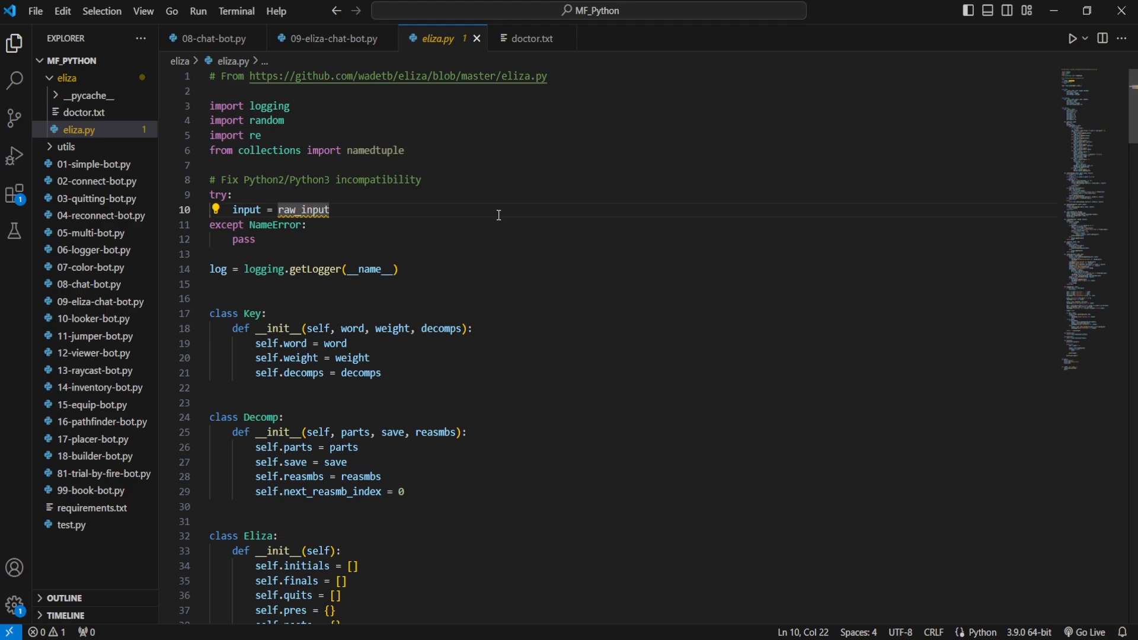
click(327, 39)
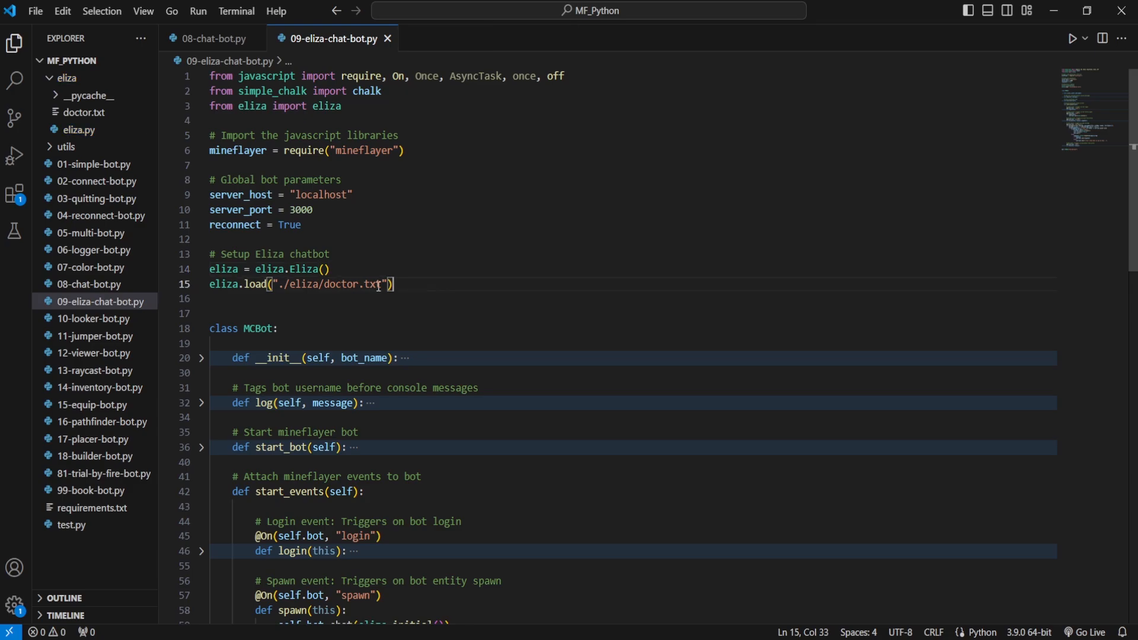
scroll(down, 3)
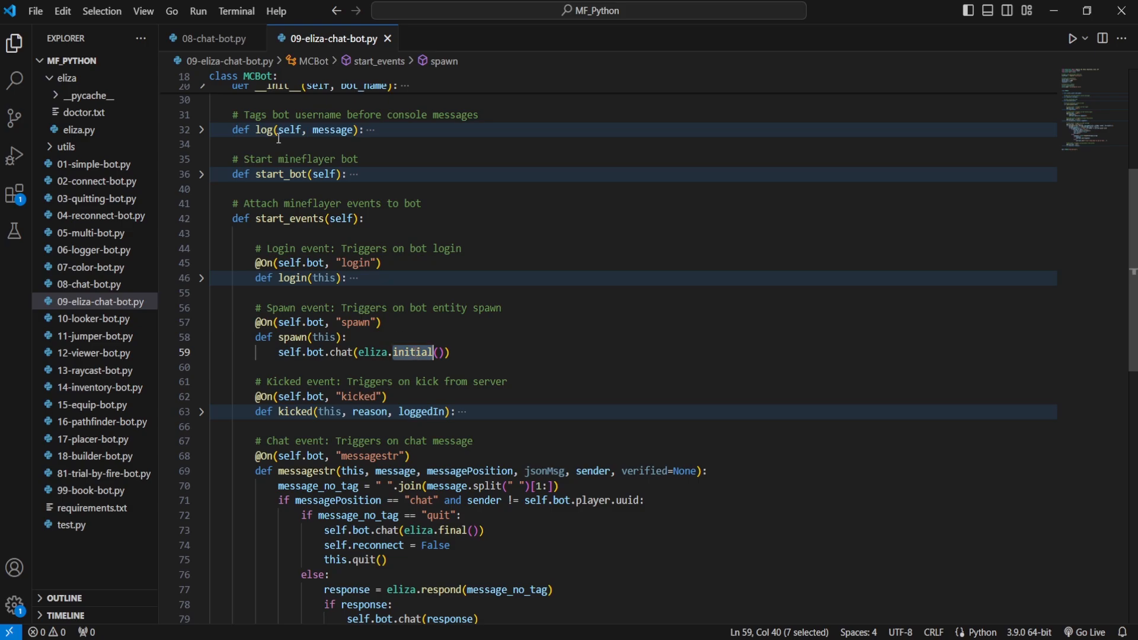
Step: Review the chat handler's quit check, message_no_tag passed to respond, and the fallback reply
click(211, 38)
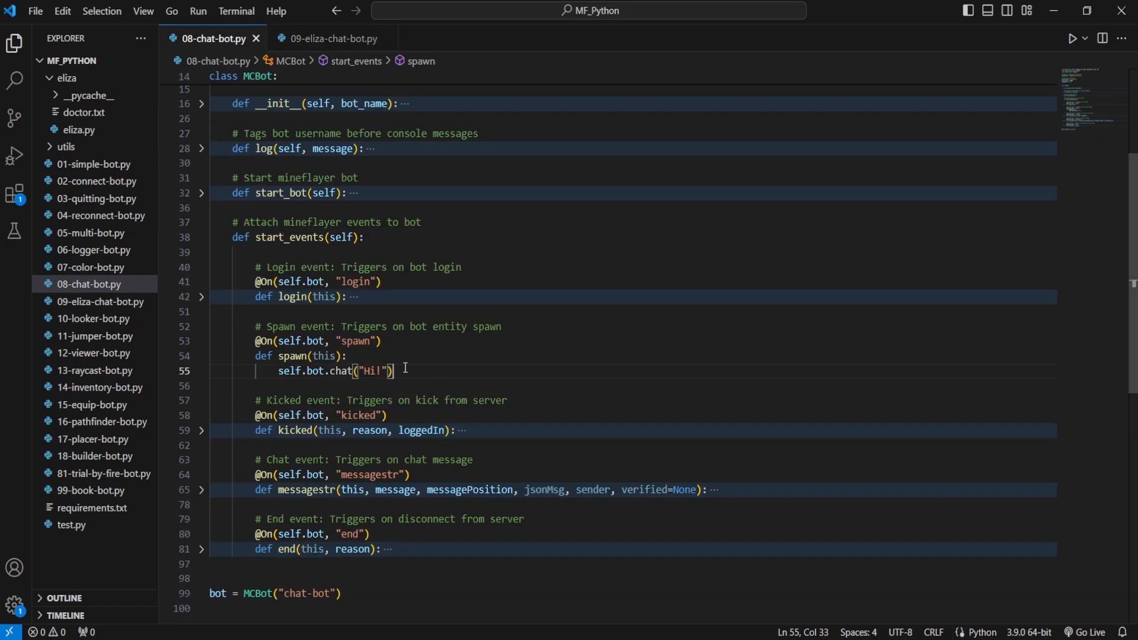
click(329, 38)
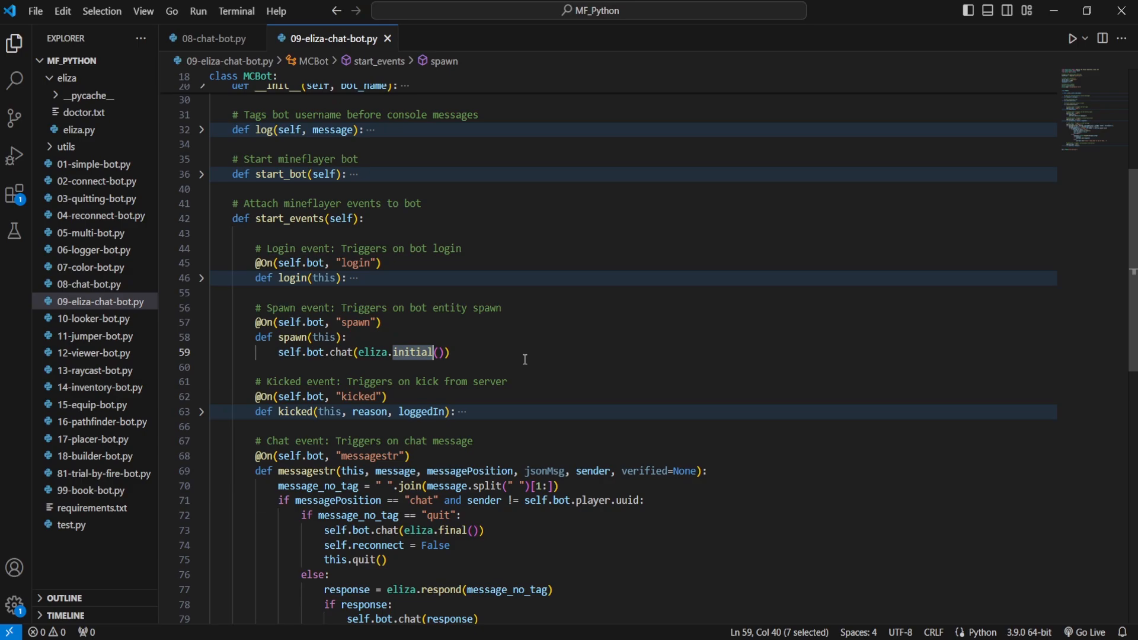
click(452, 353)
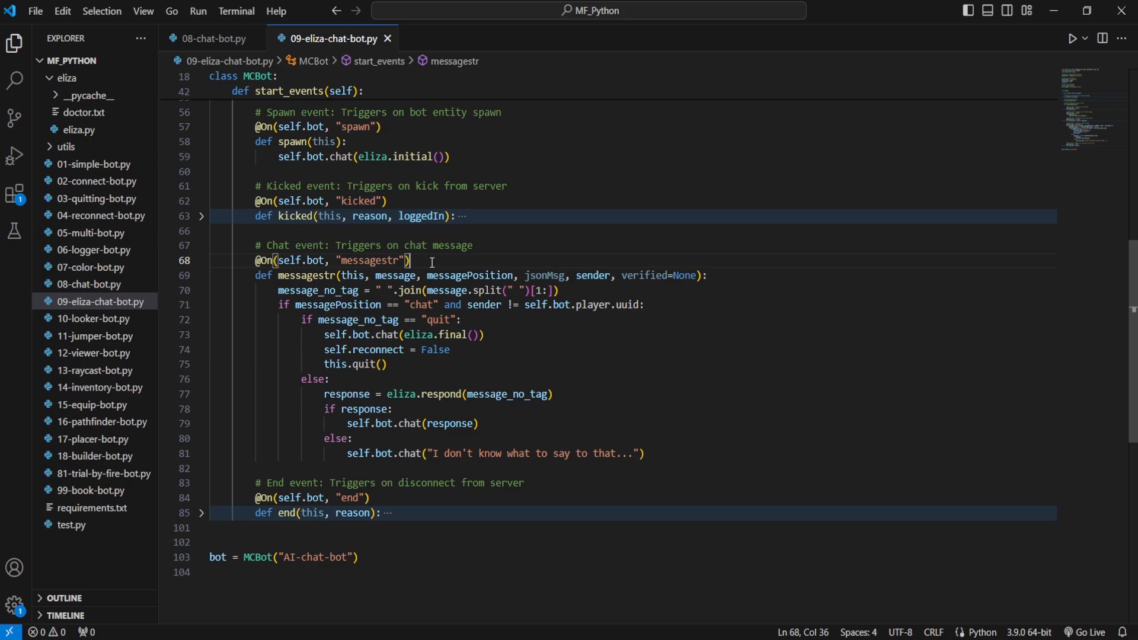
double_click(369, 261)
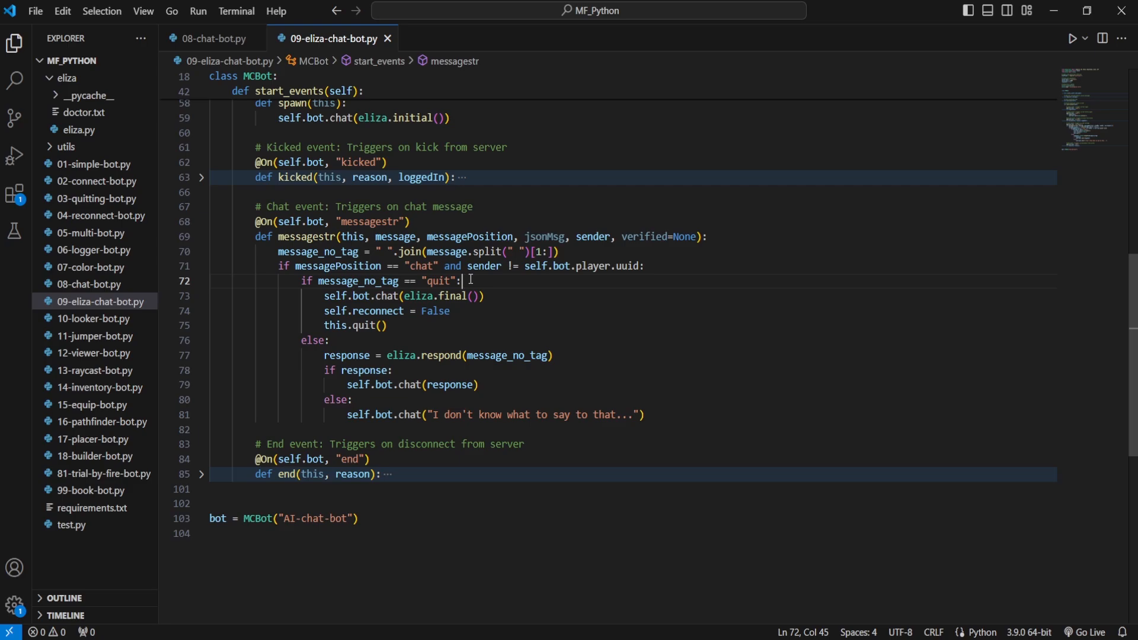
mouse_move(479, 282)
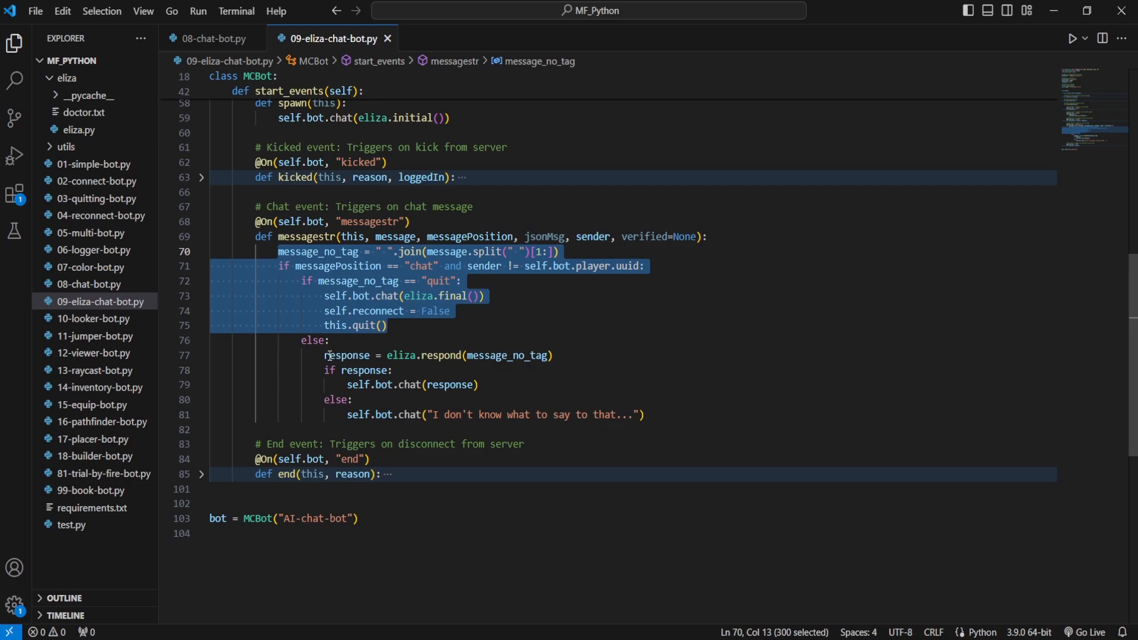
mouse_move(304, 339)
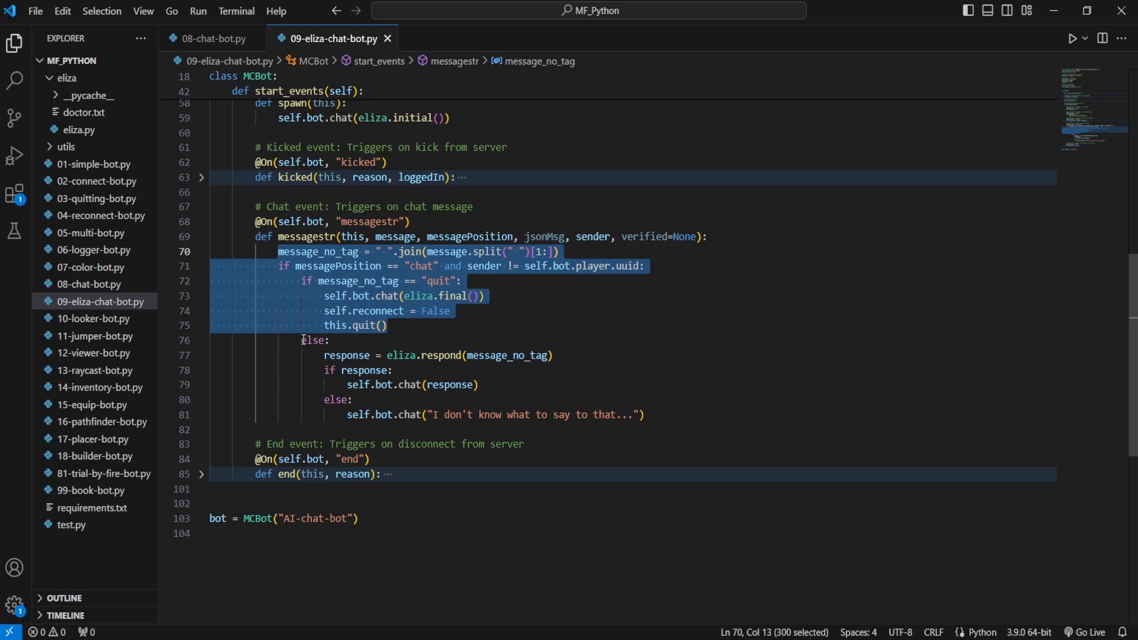
double_click(507, 355)
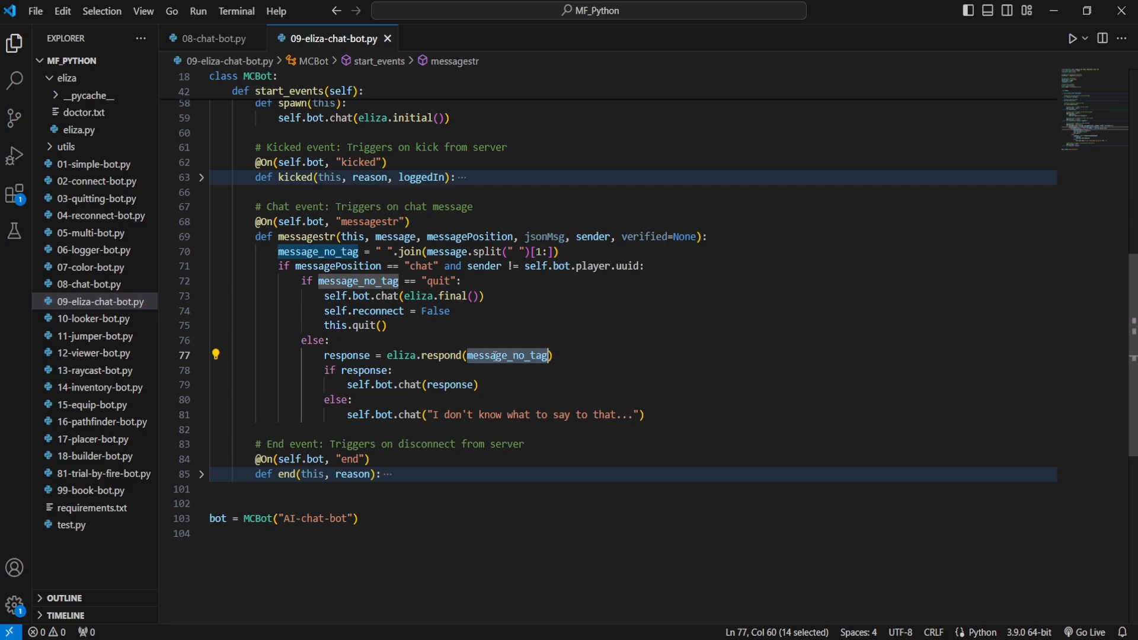
double_click(440, 356)
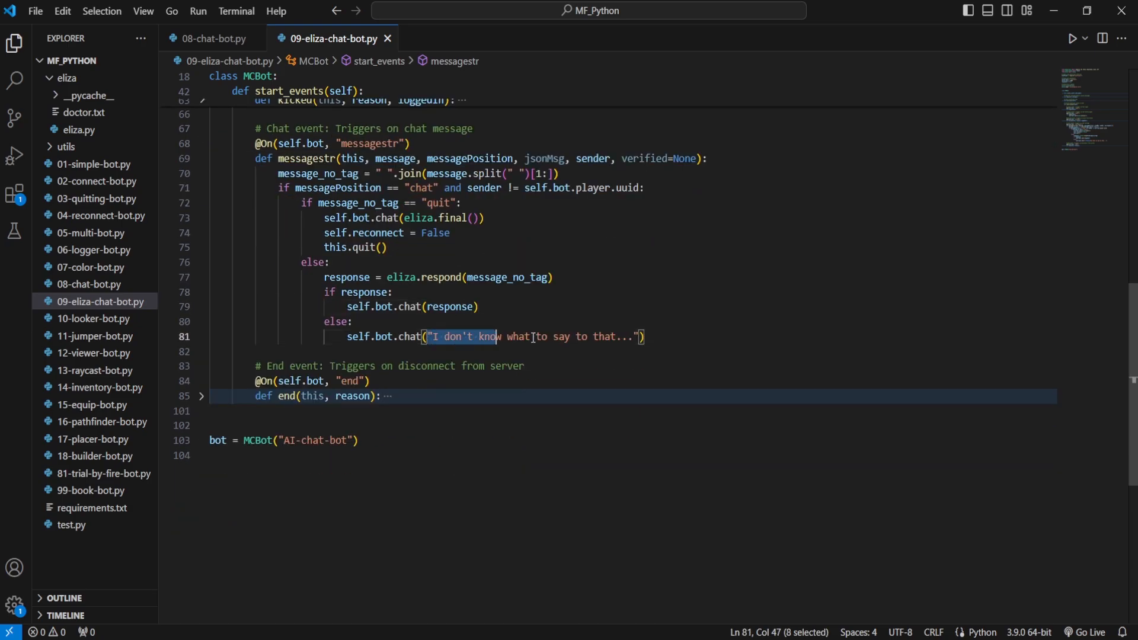
click(650, 336)
text(Yes it is.)
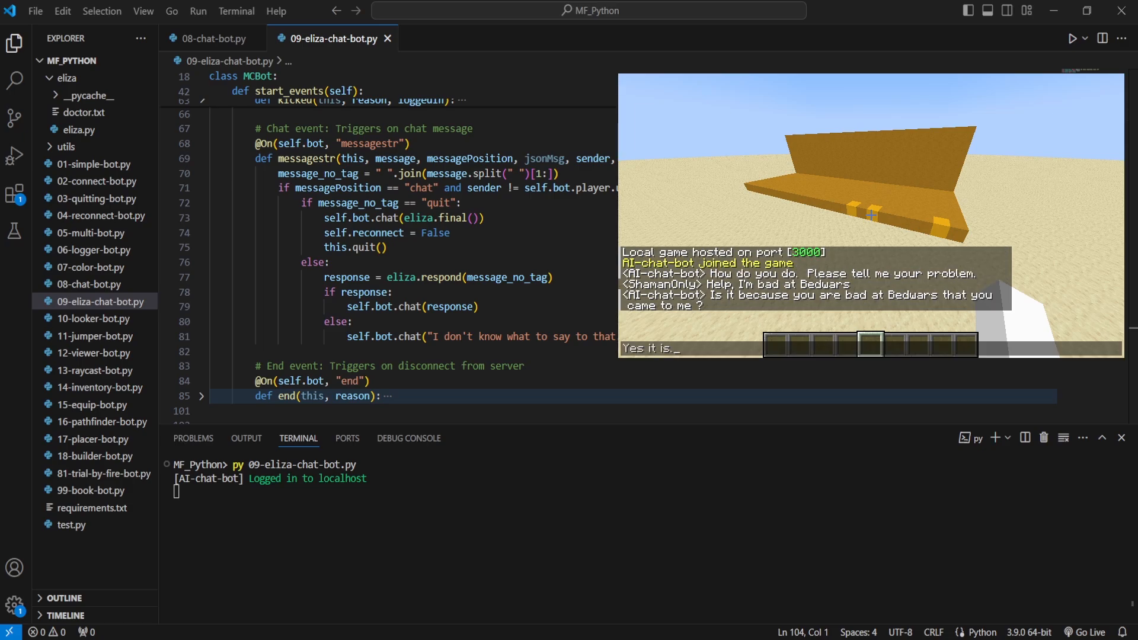
Step: Send 'Yes it is.' to the bot, then type messages 'I am positi…' and 'I've been positiv…'
key(enter)
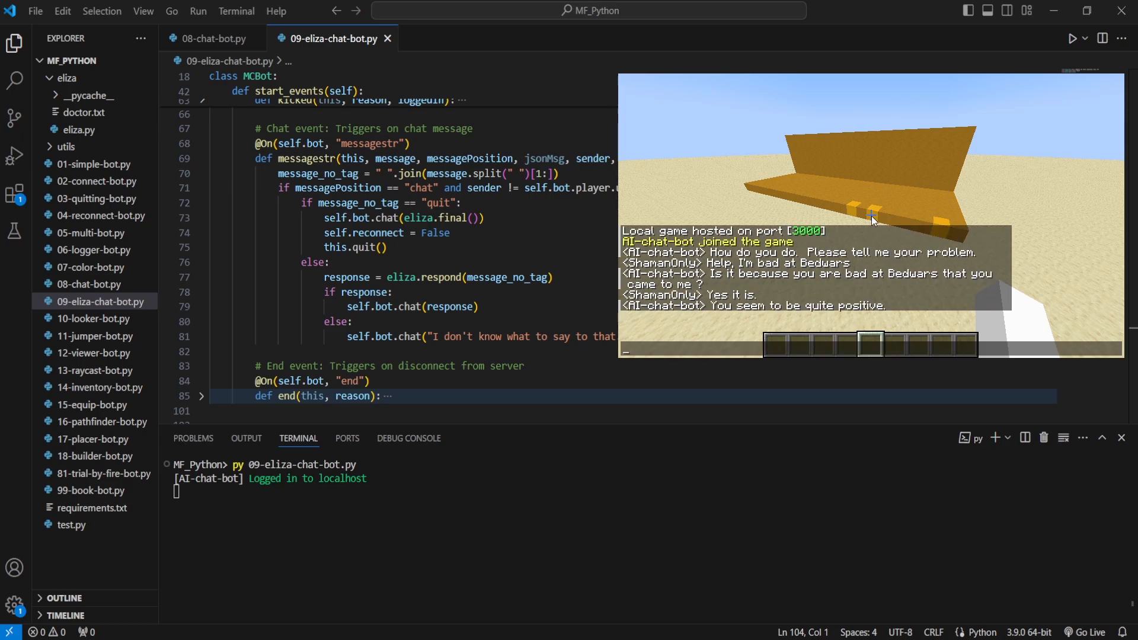
text(I am positi)
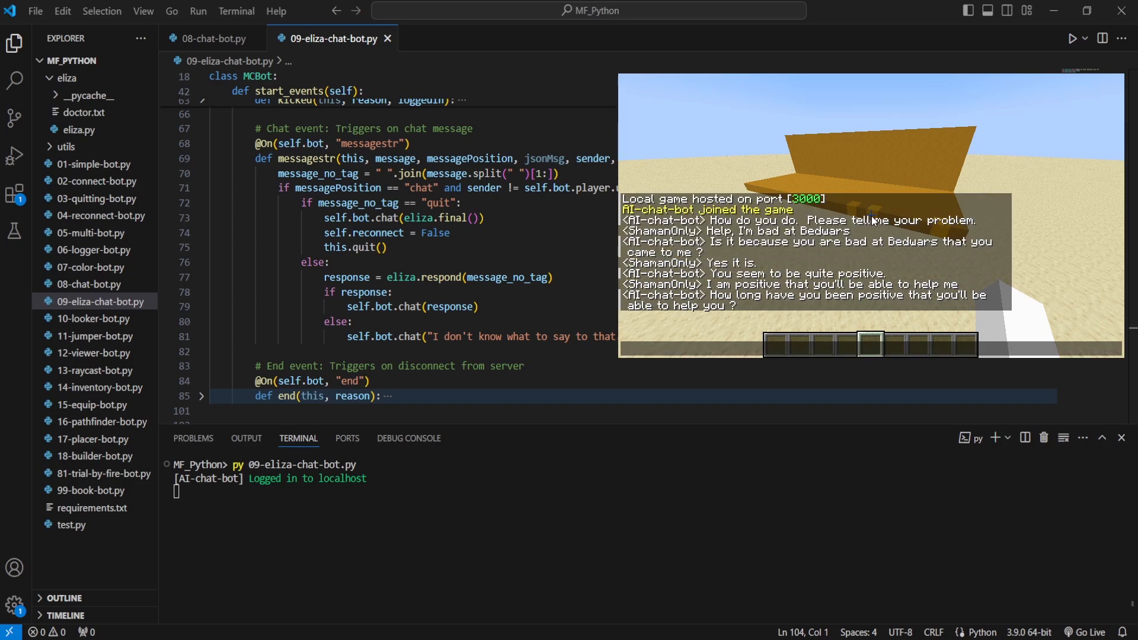
text(I've been positiv)
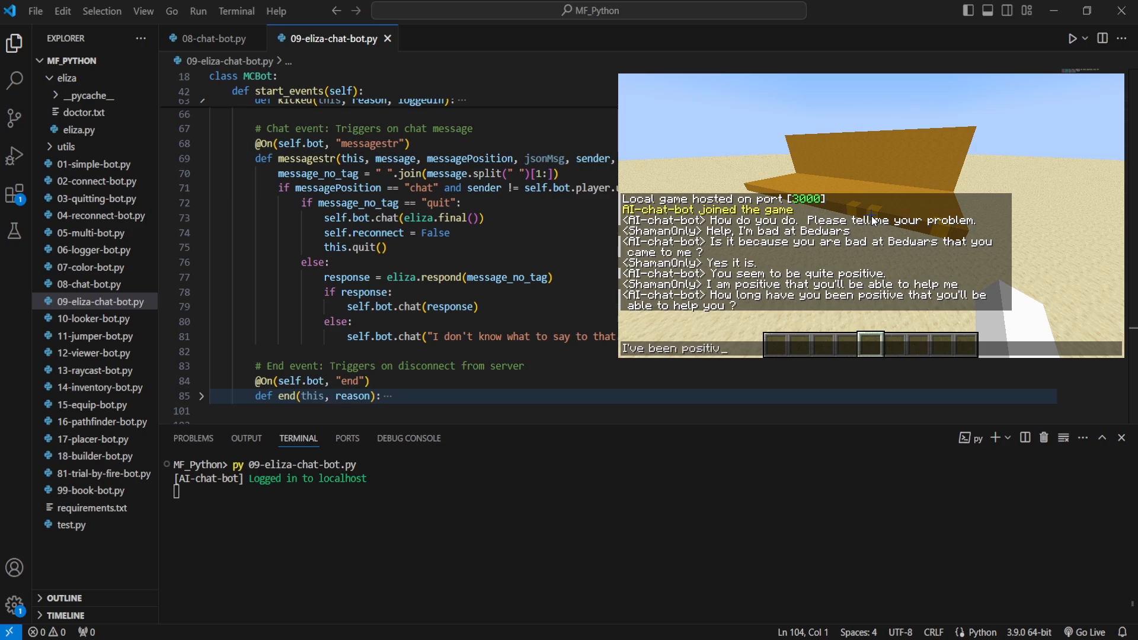